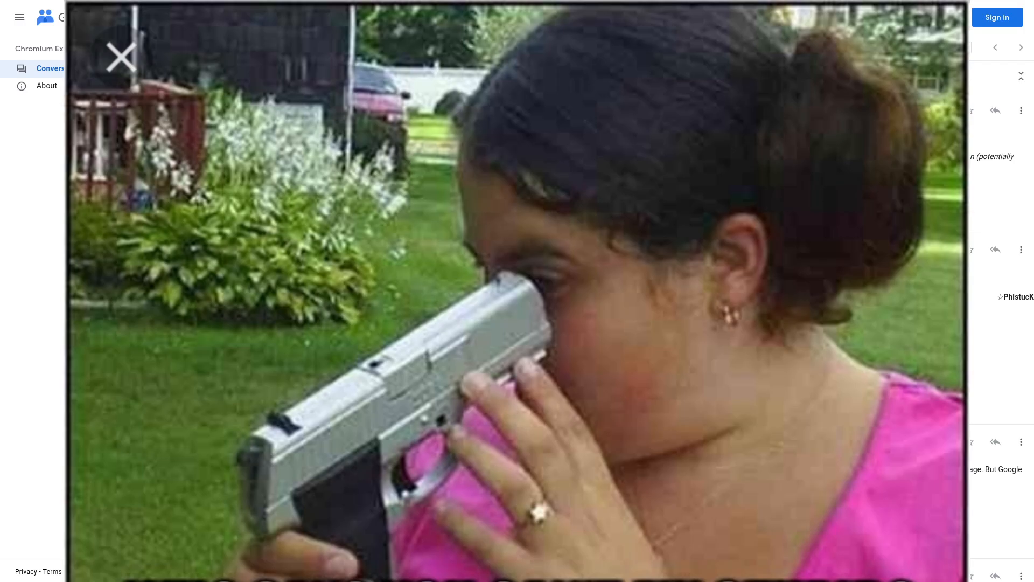
Step: Close the enlarged Google Groups image to reach the uBlock Origin Lite store listing
left_click(120, 56)
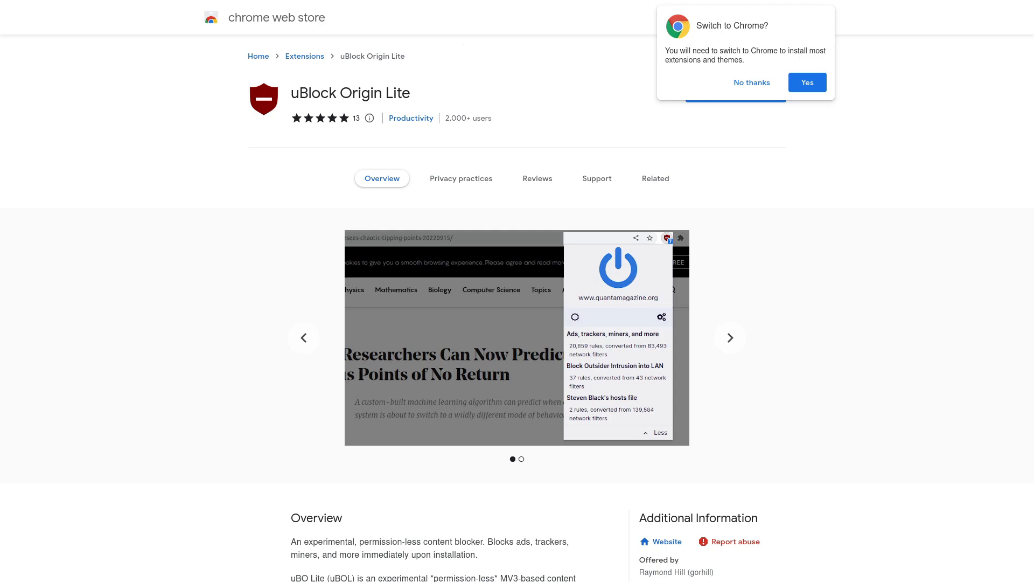
mouse_move(752, 82)
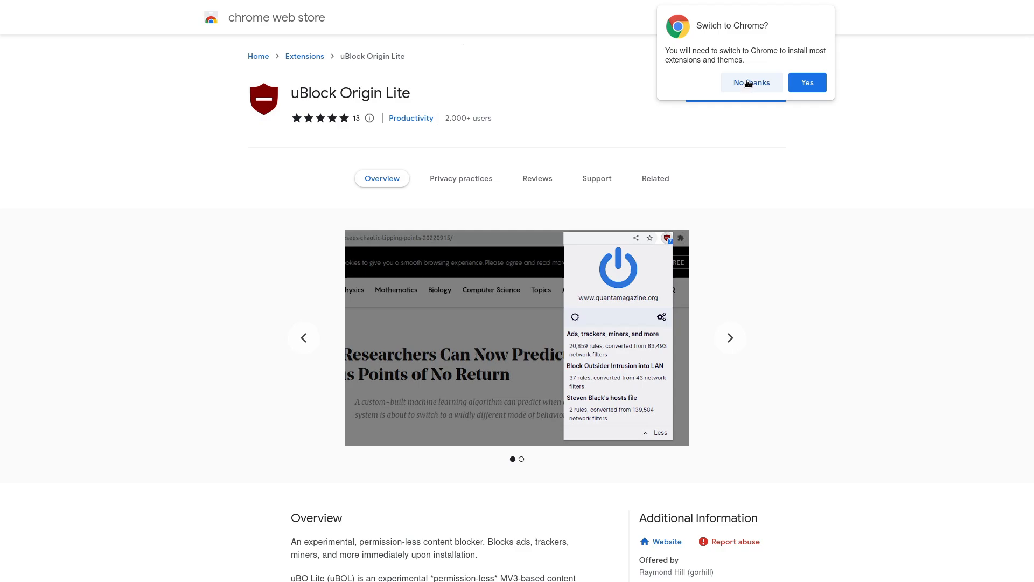
Step: Decline the 'Switch to Chrome?' popup with 'No thanks'
left_click(750, 83)
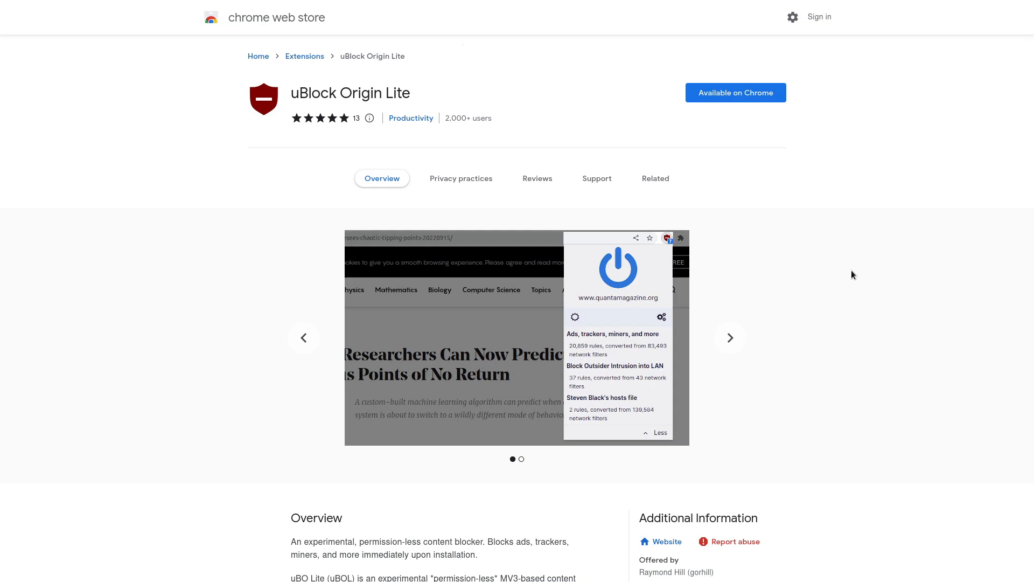
mouse_move(843, 276)
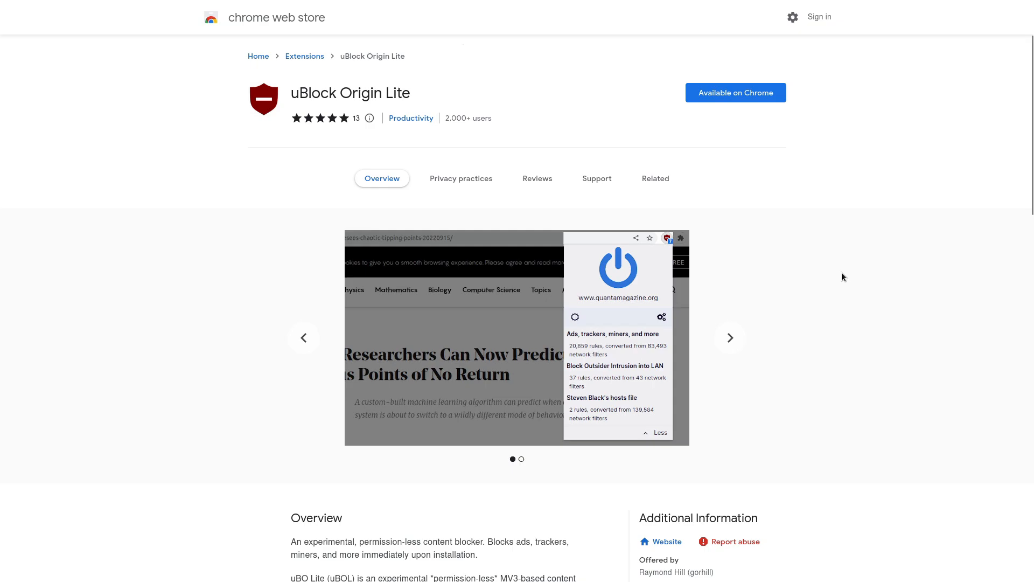
mouse_move(593, 218)
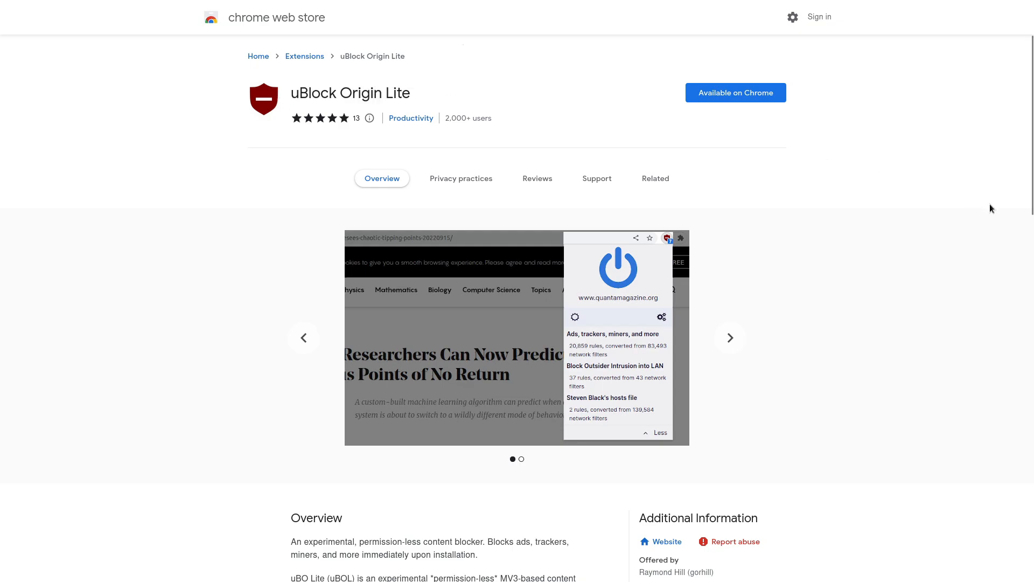
mouse_move(837, 297)
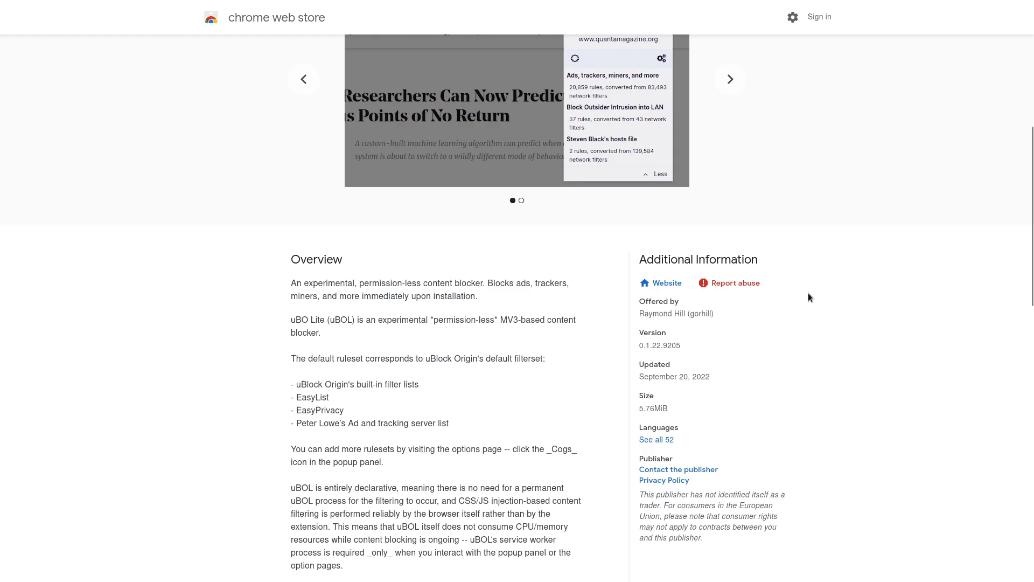
Step: Scroll the uBlock Origin Lite Overview to the paragraphs on extended permissions for chosen sites
scroll("down", 3)
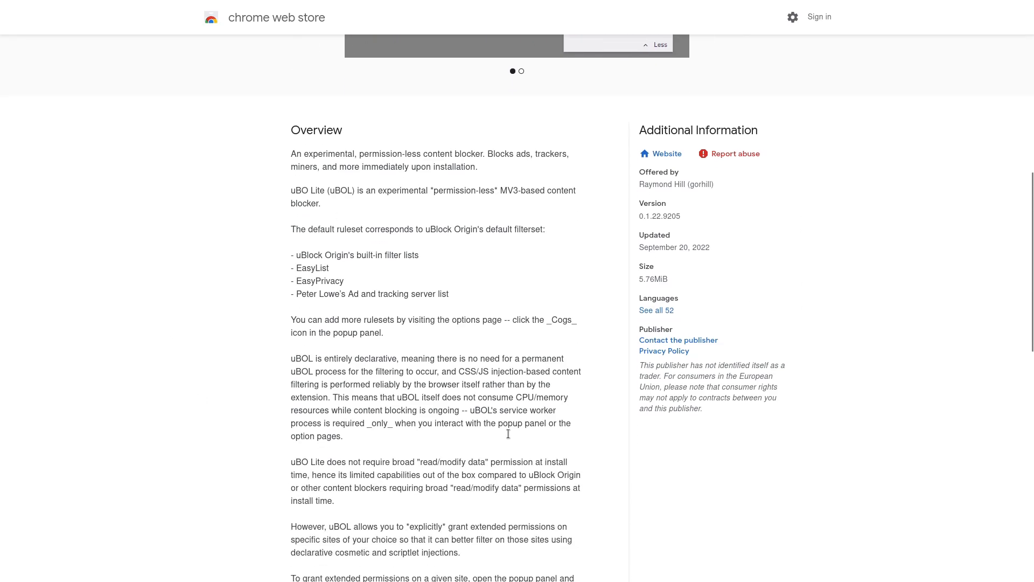
mouse_move(588, 369)
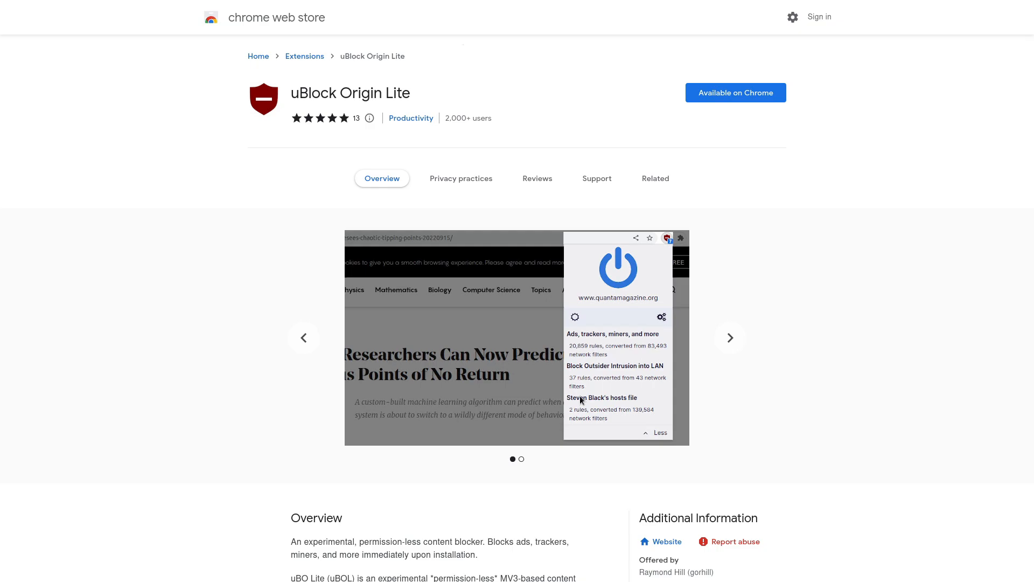
mouse_move(622, 376)
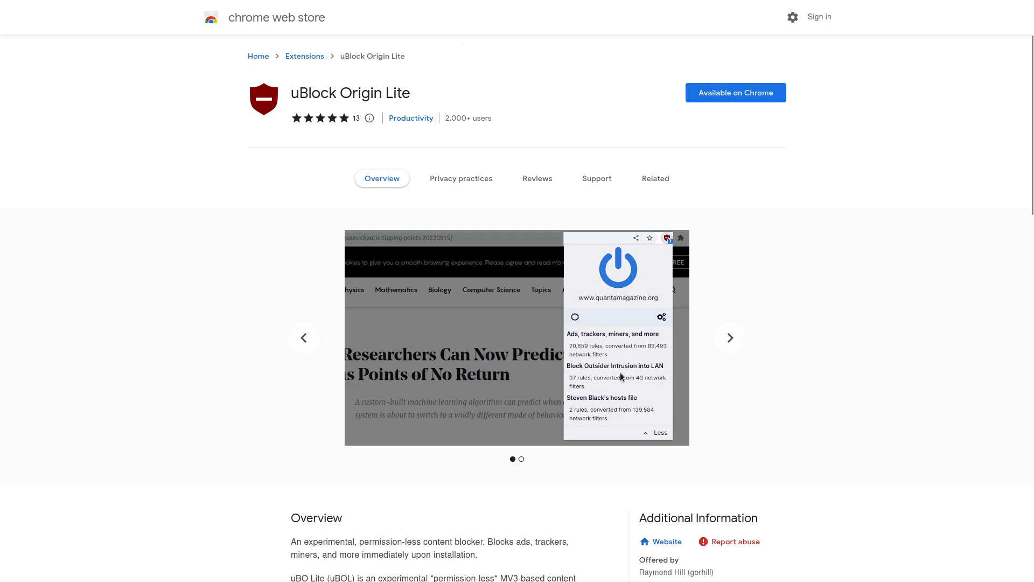
scroll("down", 3)
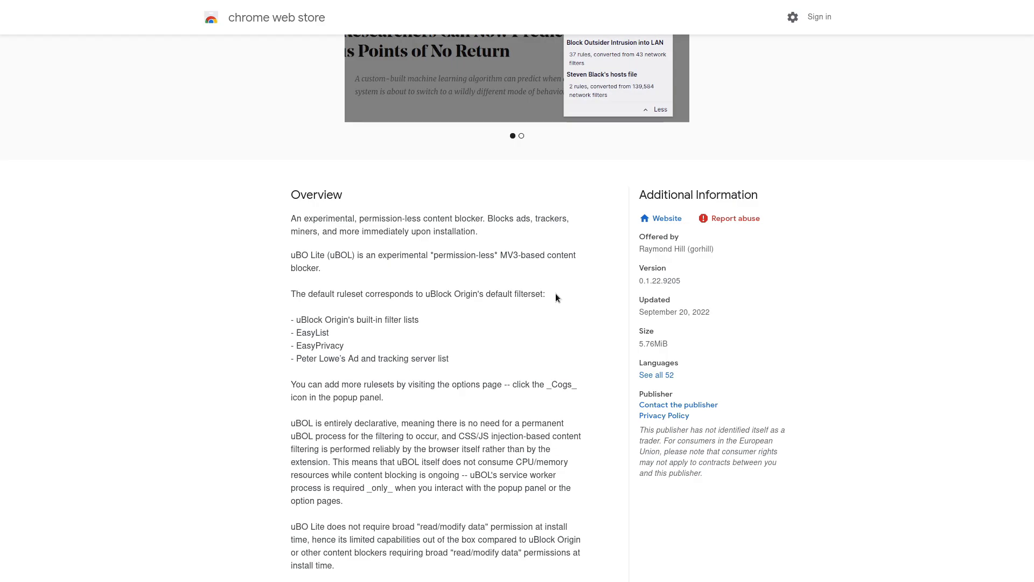
scroll("down", 3)
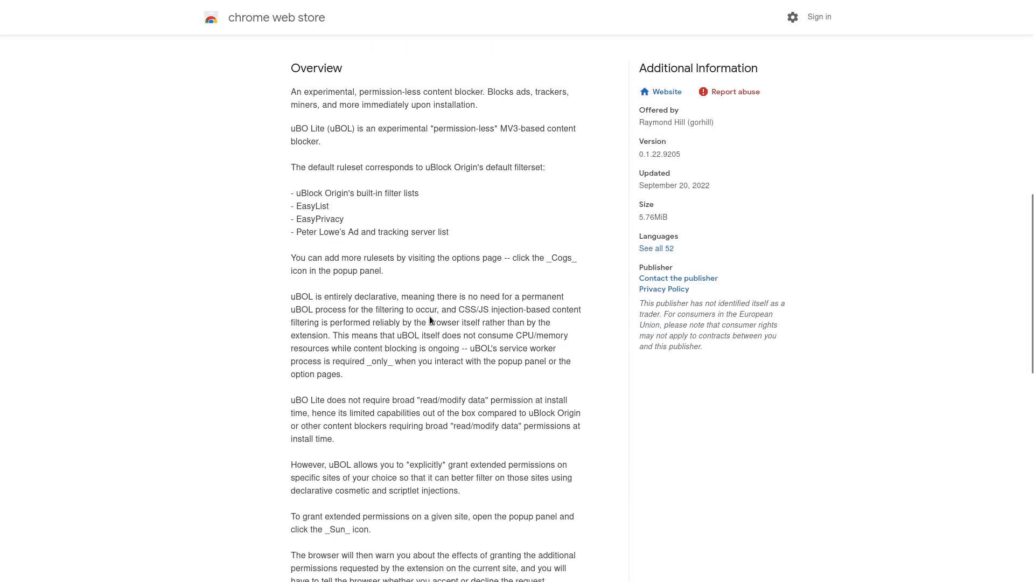
scroll("down", 3)
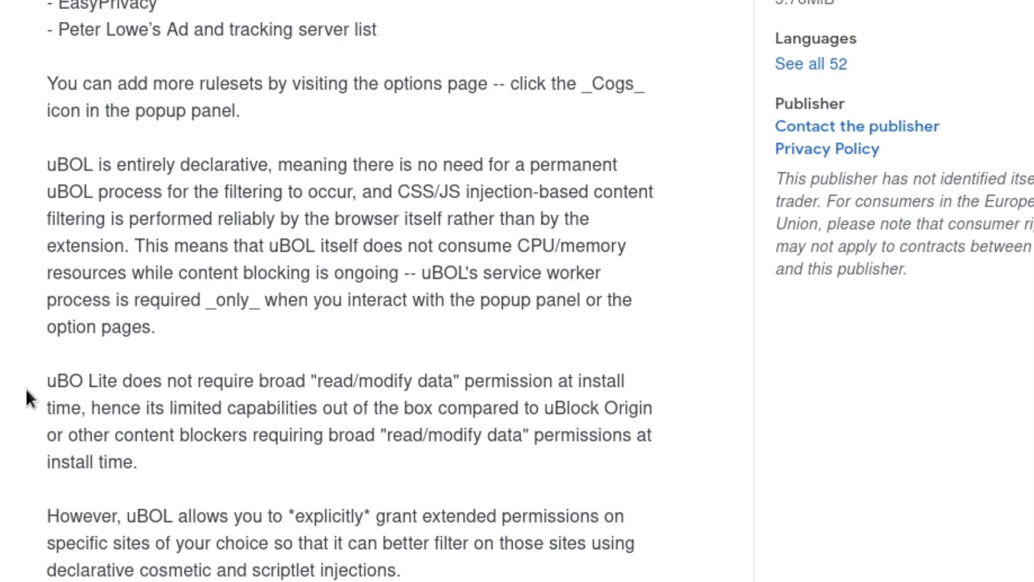
mouse_move(173, 324)
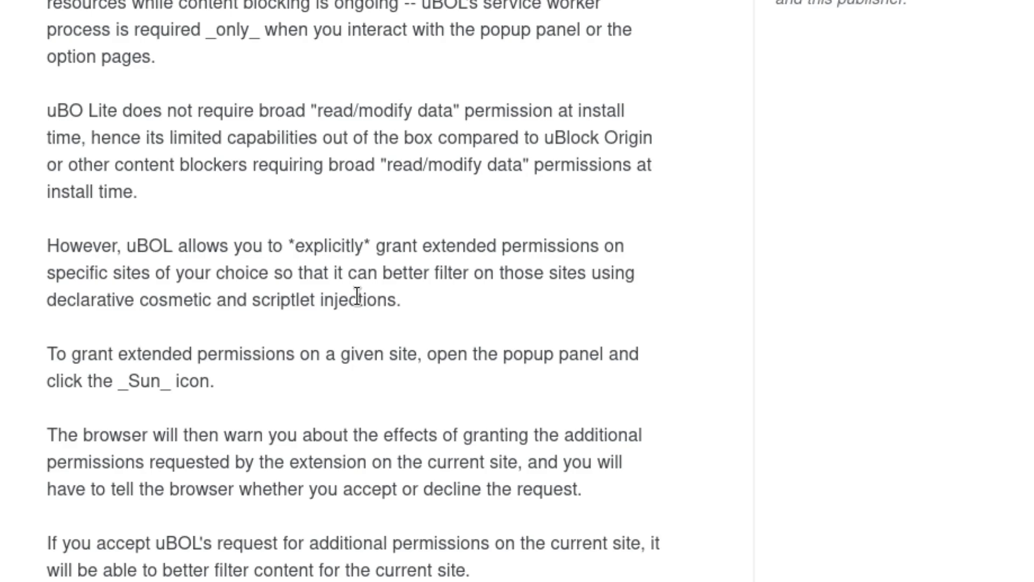
mouse_move(781, 362)
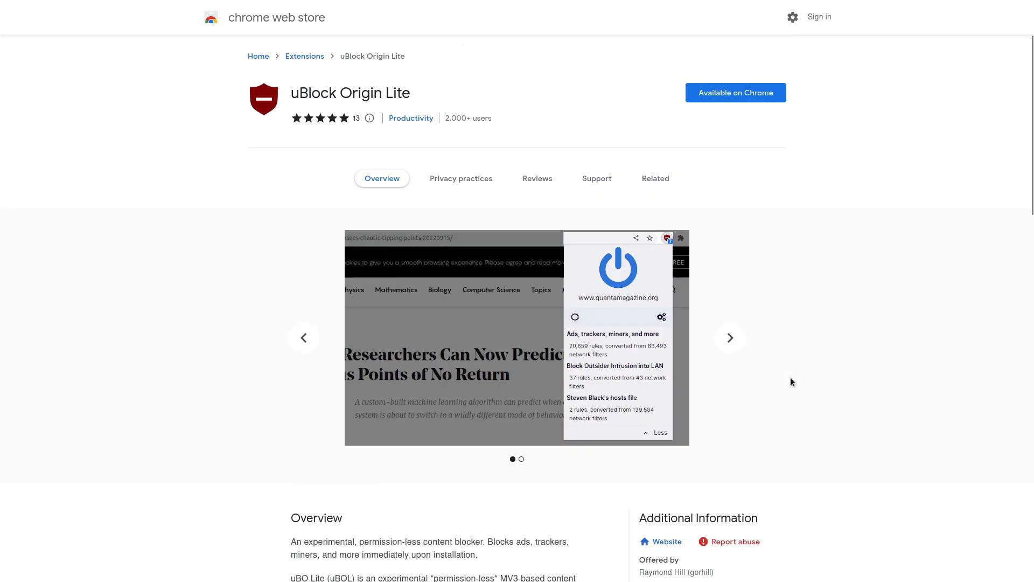
mouse_move(798, 338)
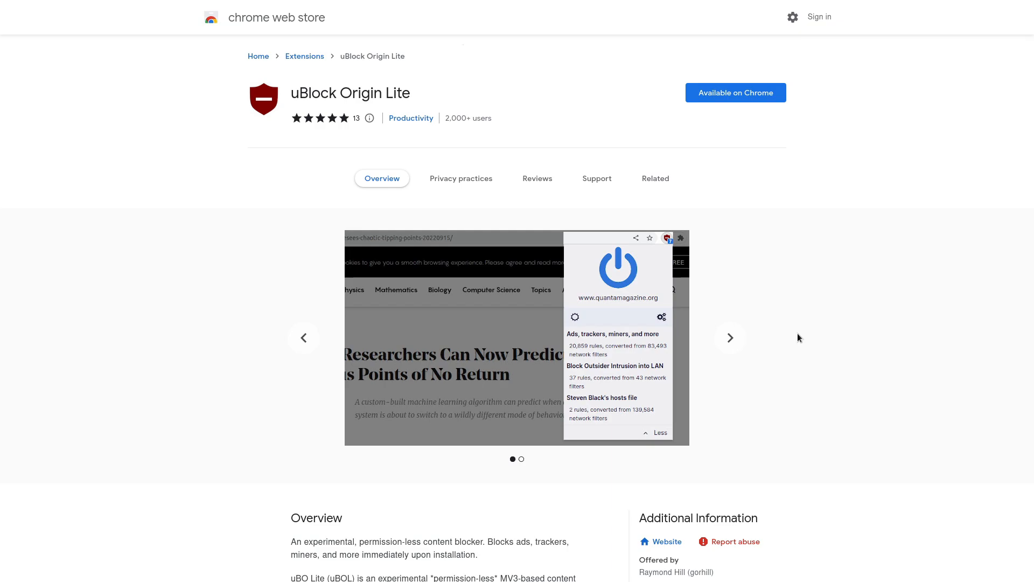
mouse_move(773, 330)
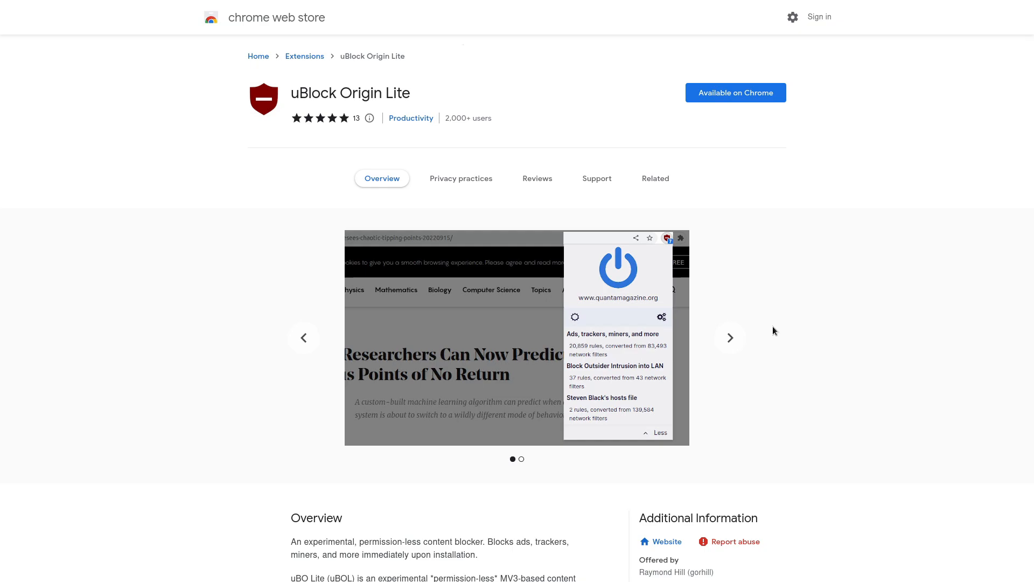
mouse_move(871, 334)
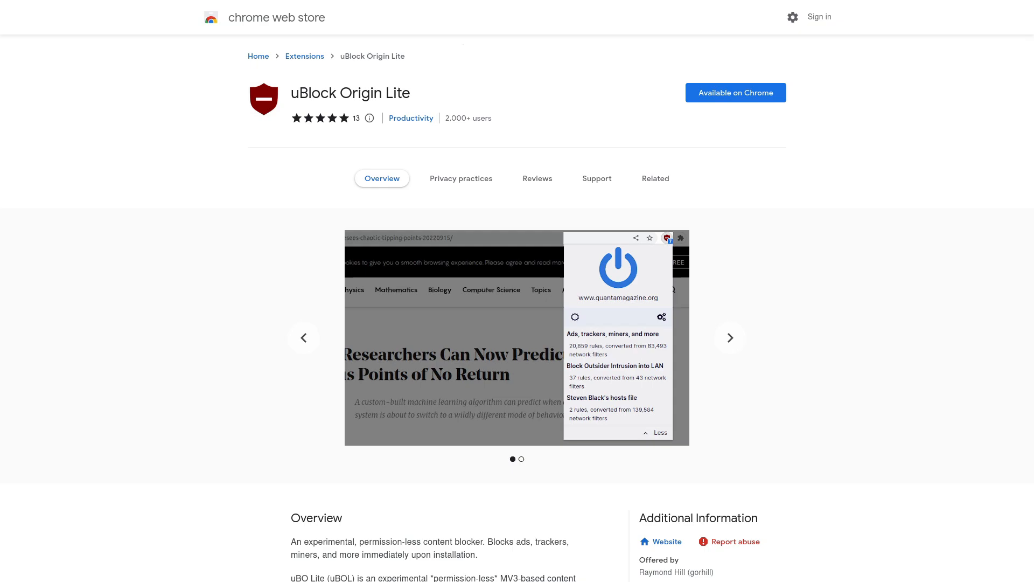
mouse_move(655, 178)
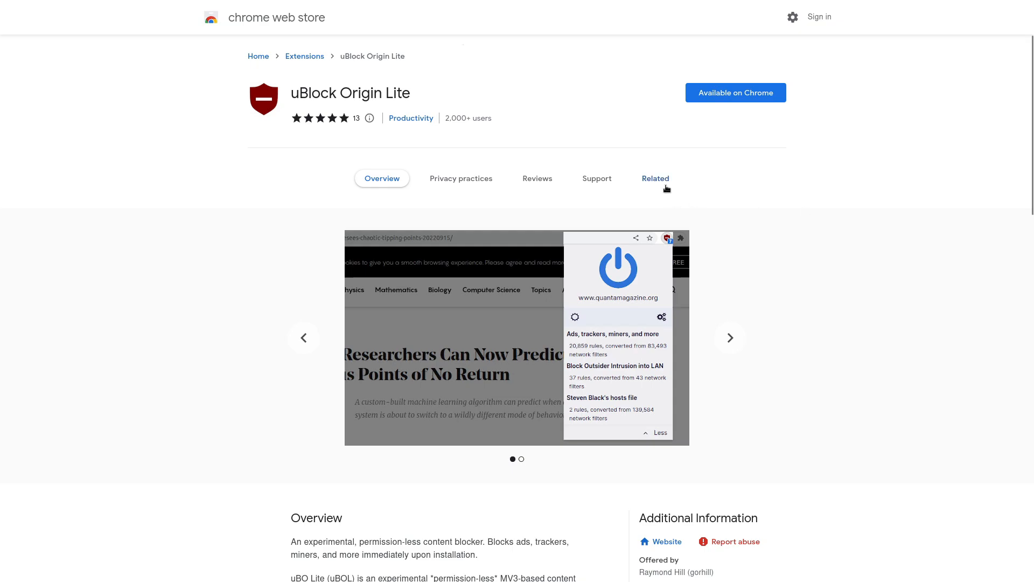
mouse_move(664, 166)
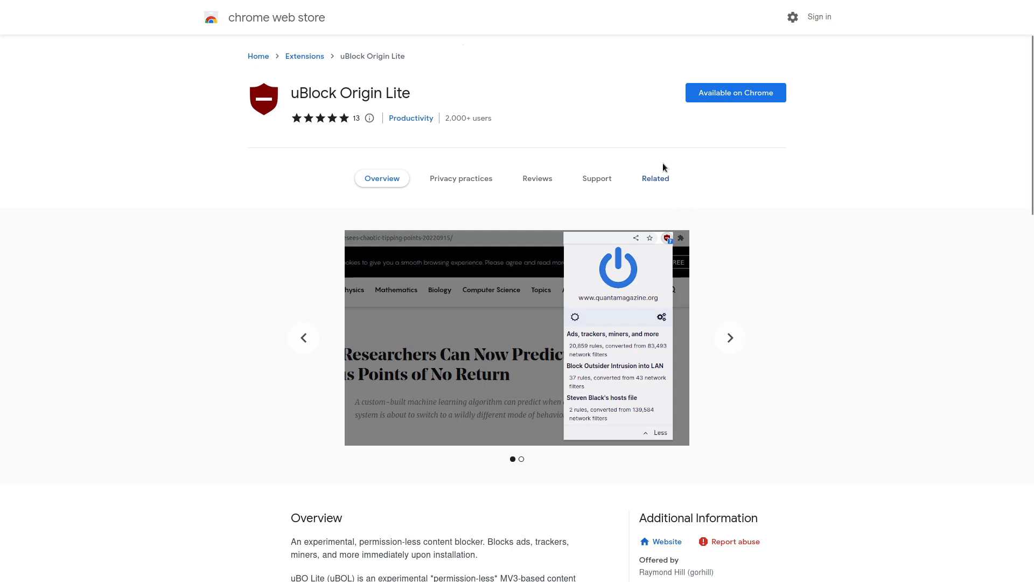